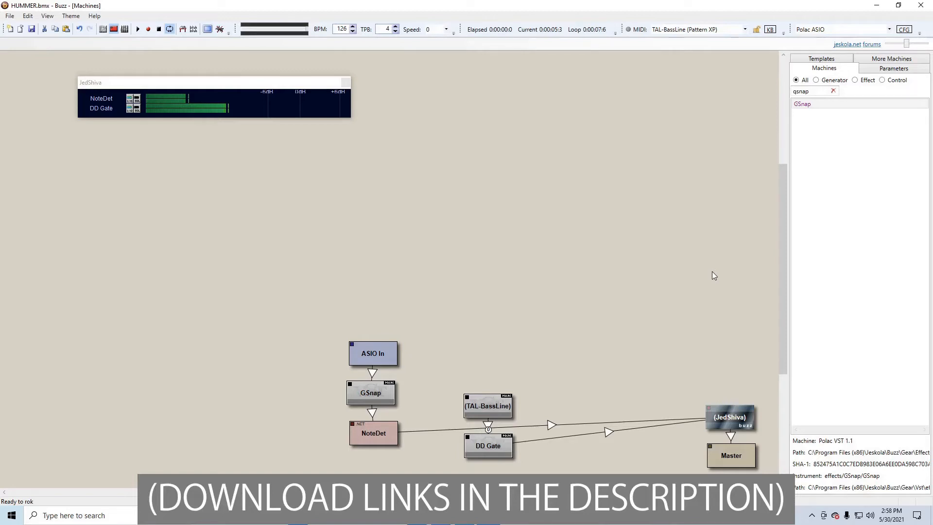
Show TAL-BassLine's interface, then set TAL-BassLine as NoteDet's MIDI send target
double_click(487, 406)
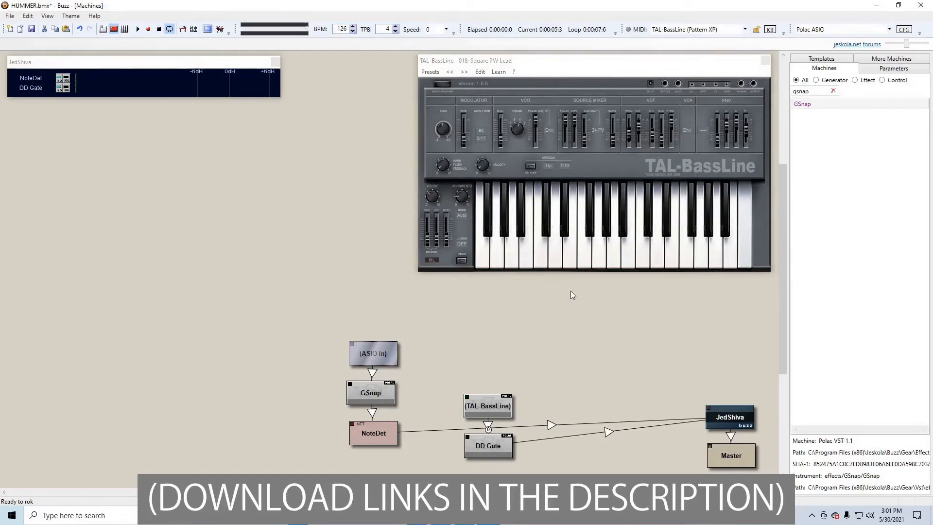
mouse_move(574, 288)
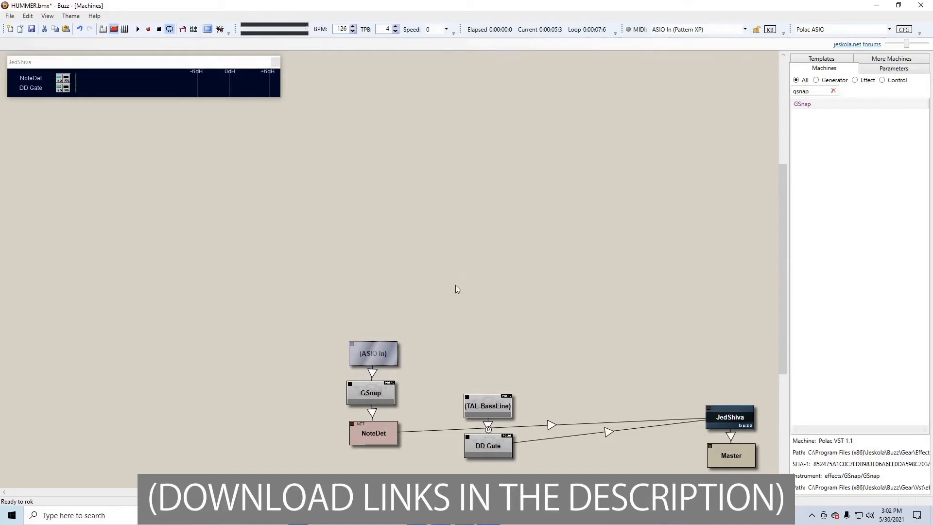
double_click(374, 432)
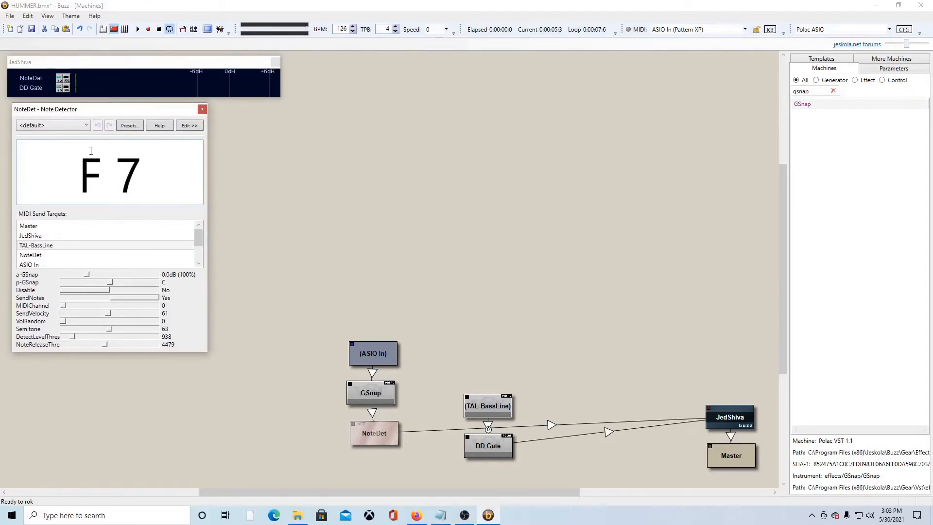
mouse_move(51, 223)
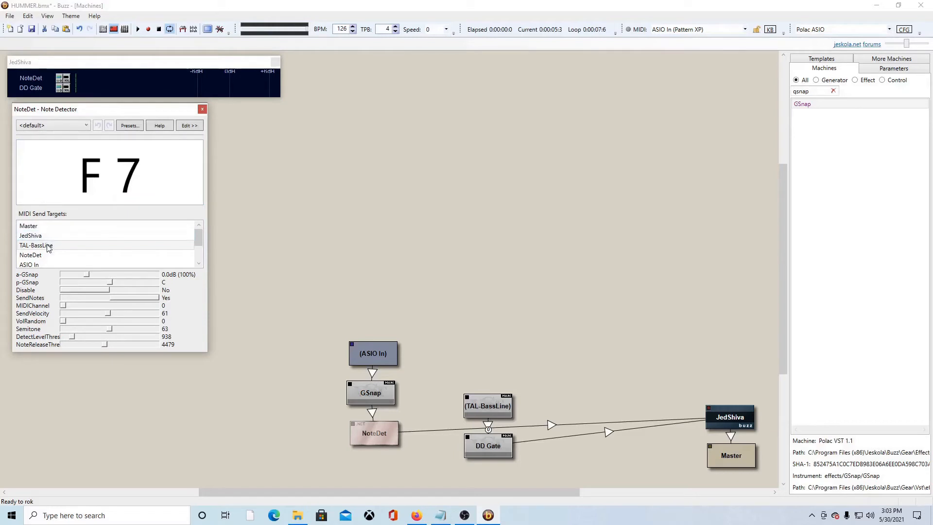
left_click(48, 245)
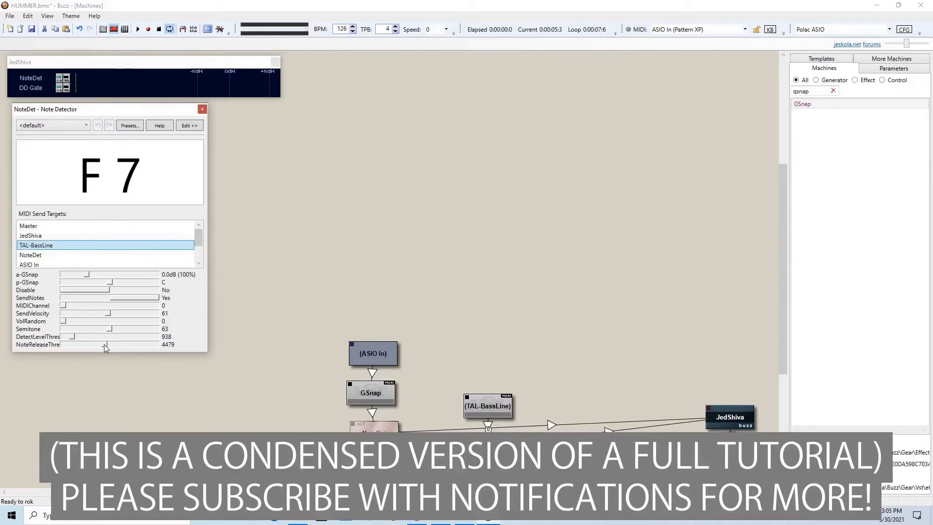
mouse_move(81, 348)
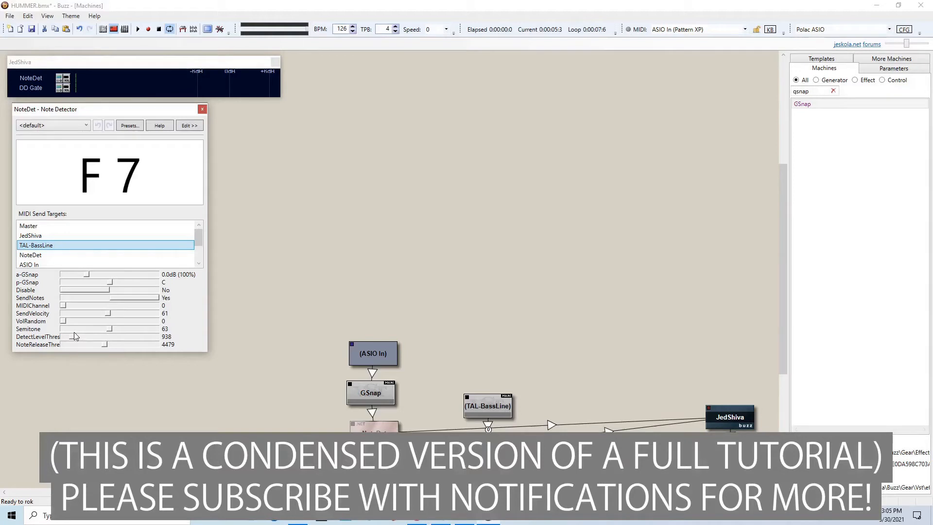
mouse_move(76, 340)
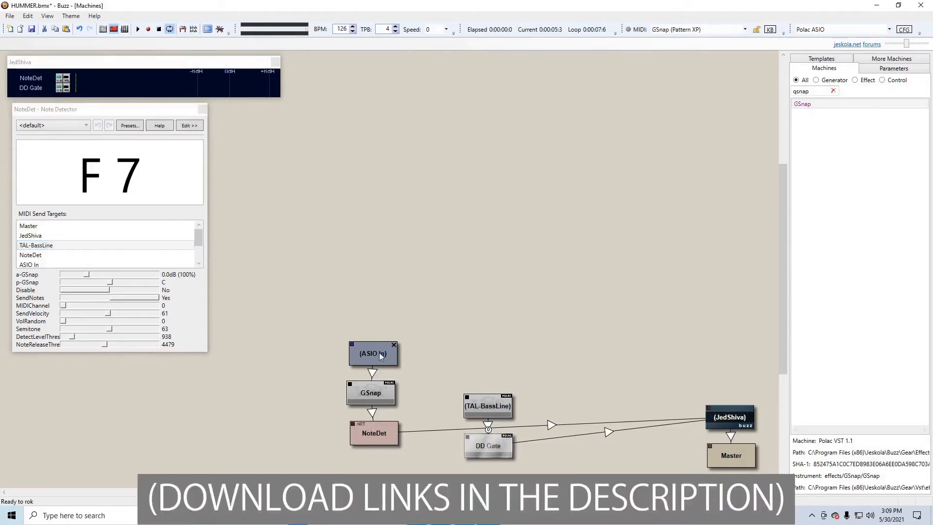
double_click(373, 352)
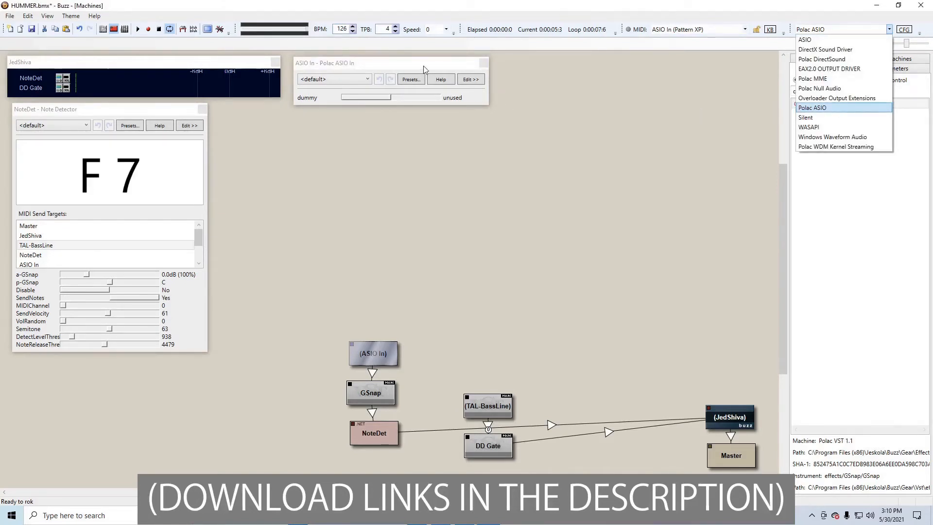
left_click(812, 108)
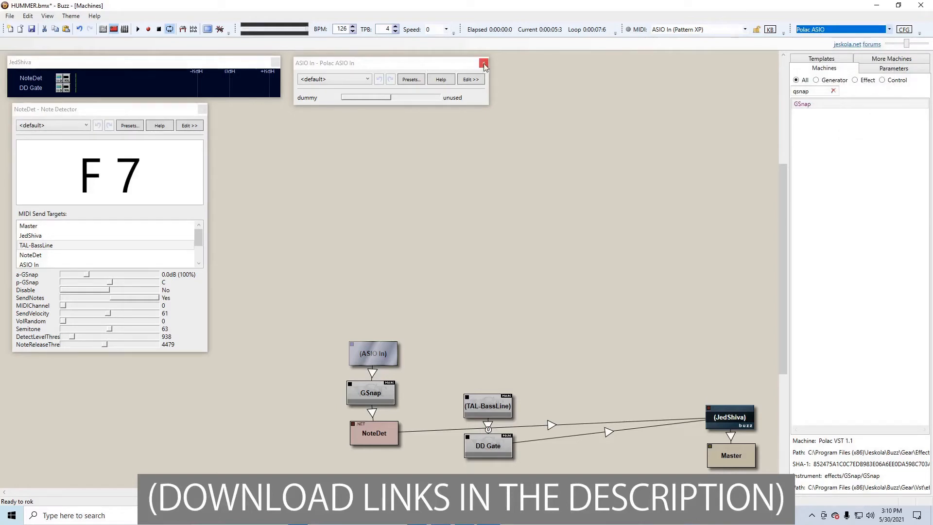
mouse_move(483, 64)
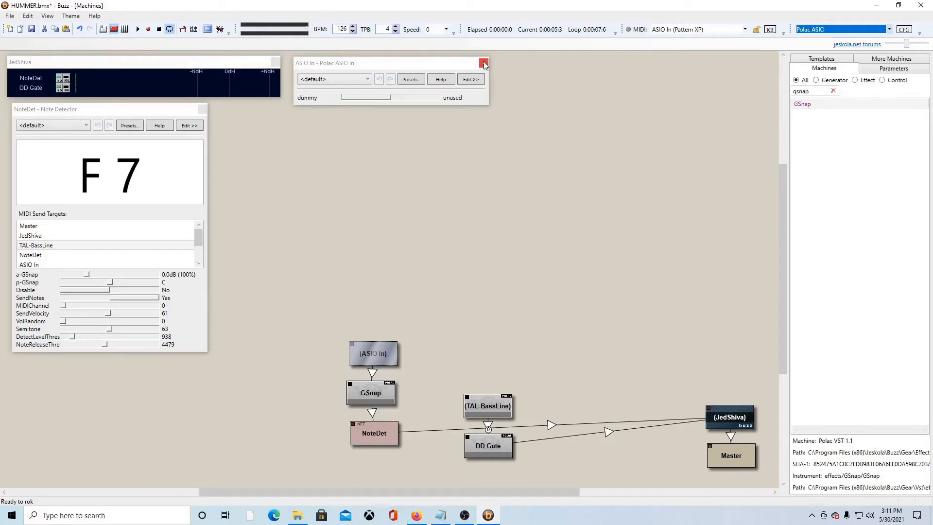
left_click(483, 62)
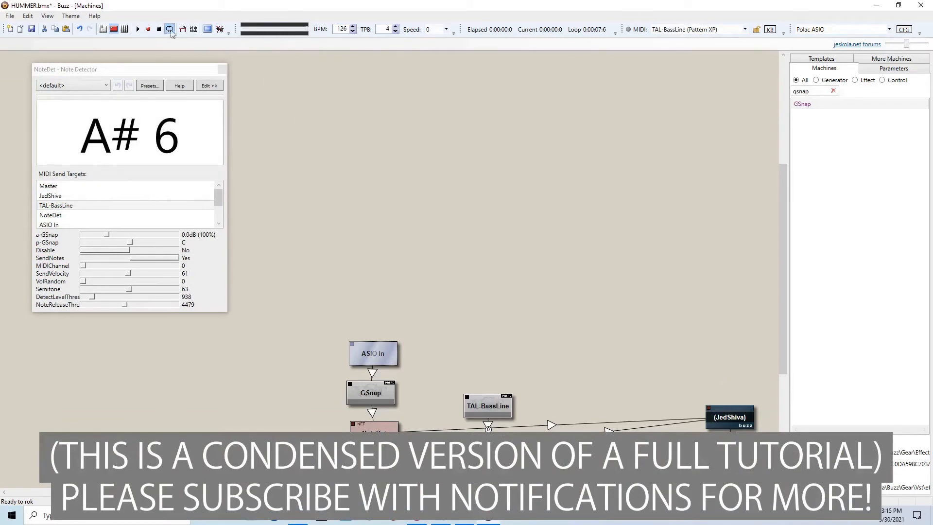
Record the hummed melody into TAL-BassLine and stop the take
left_click(138, 29)
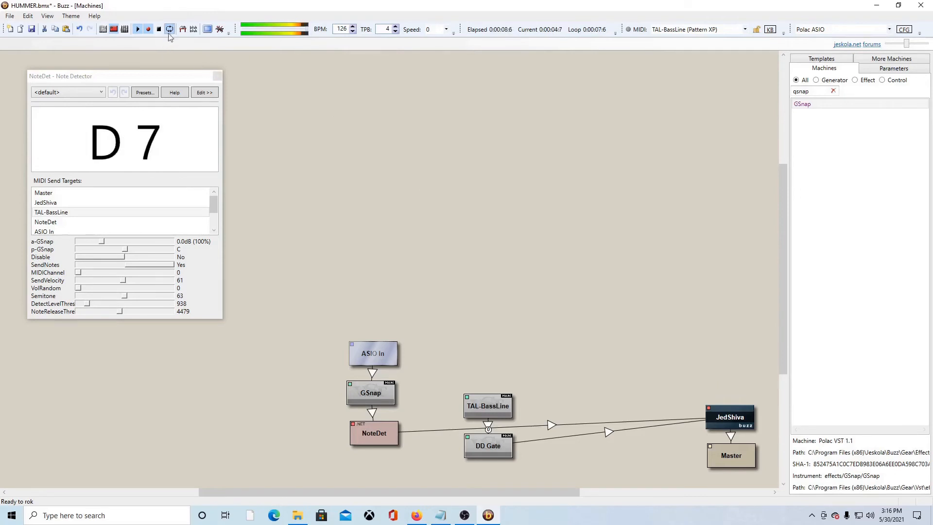
left_click(159, 29)
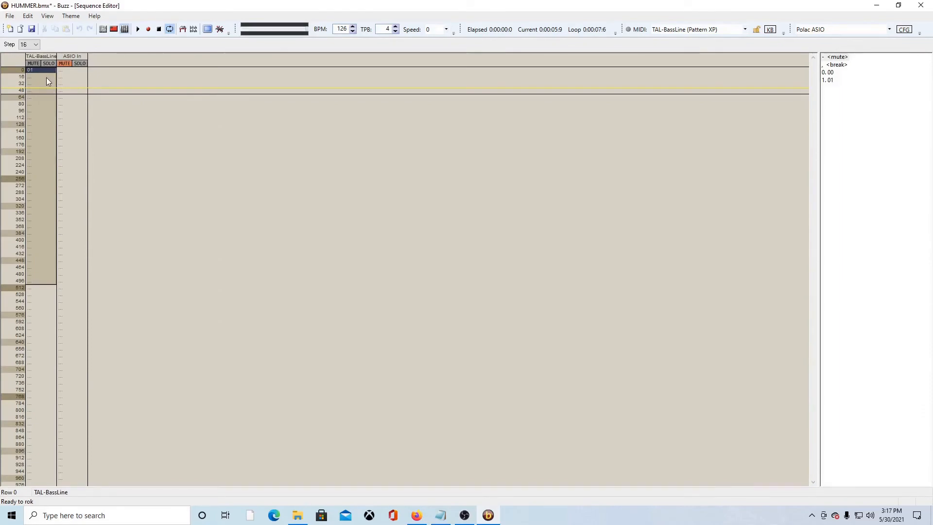
View the recorded note rows in TAL-BassLine's pattern 01
double_click(48, 70)
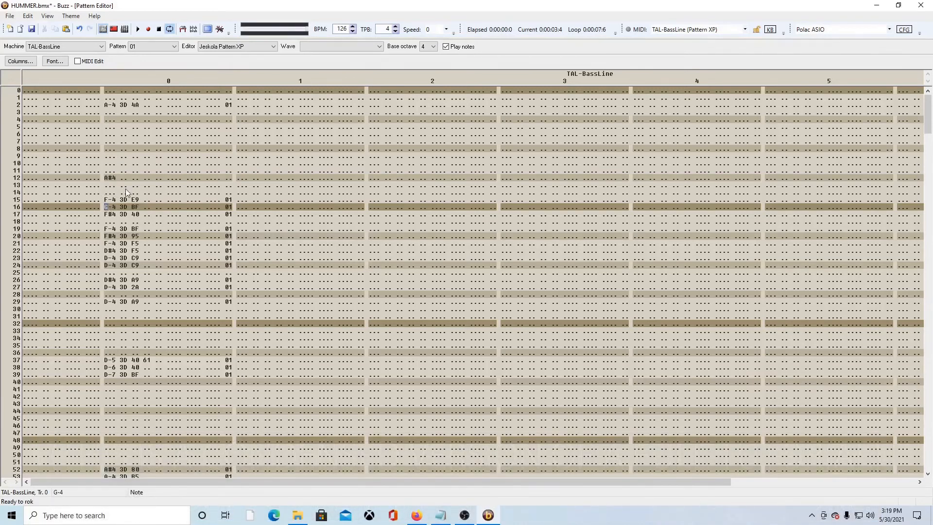
Return to the Sequence Editor to play the recorded melody back
left_click(436, 47)
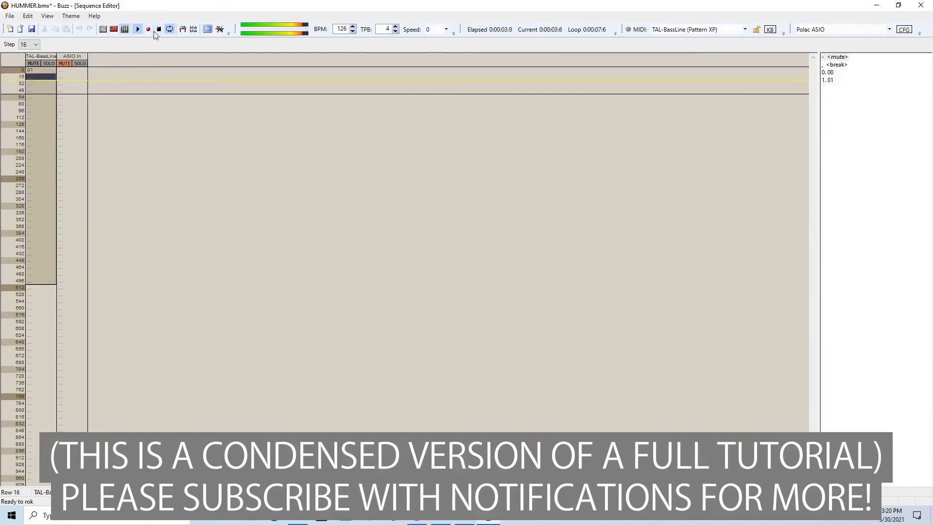
Stop playback of the hummed melody
left_click(137, 28)
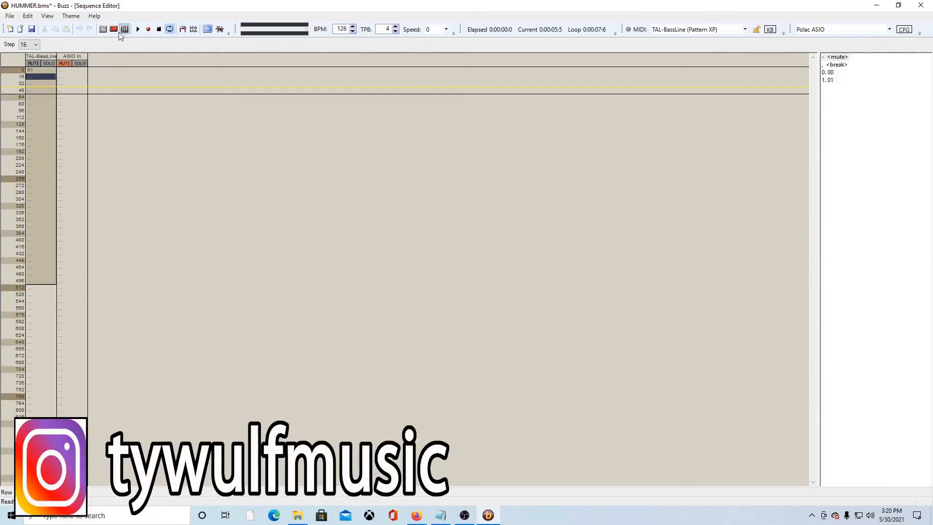
mouse_move(123, 28)
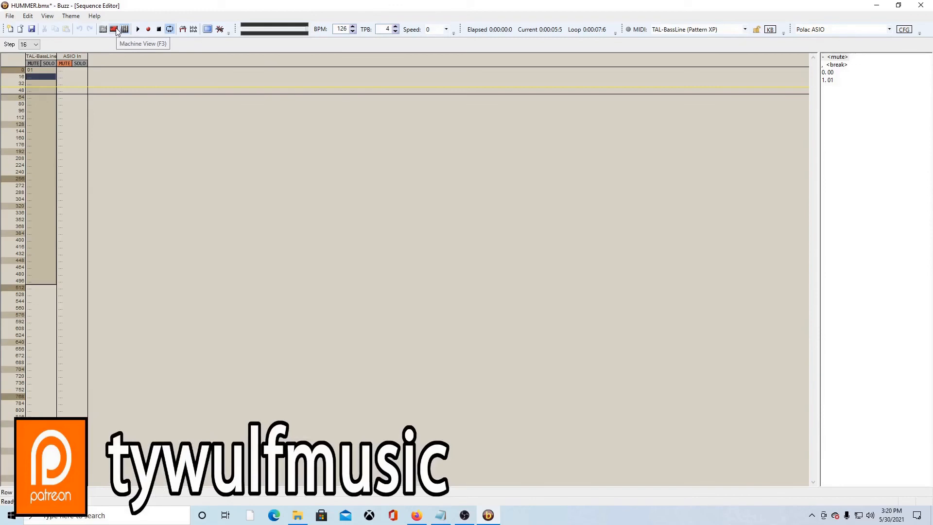
Return to Machine View and reopen NoteDet's Note Detector window
left_click(123, 28)
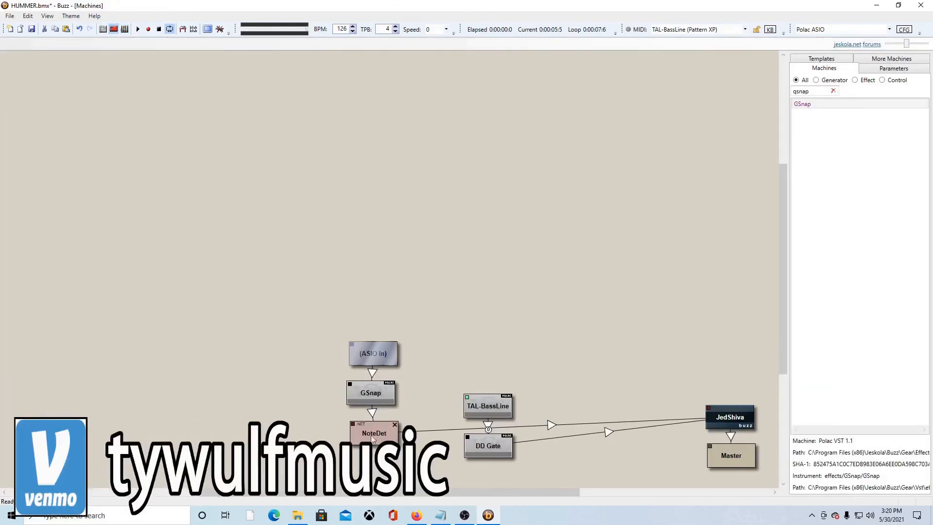
double_click(373, 432)
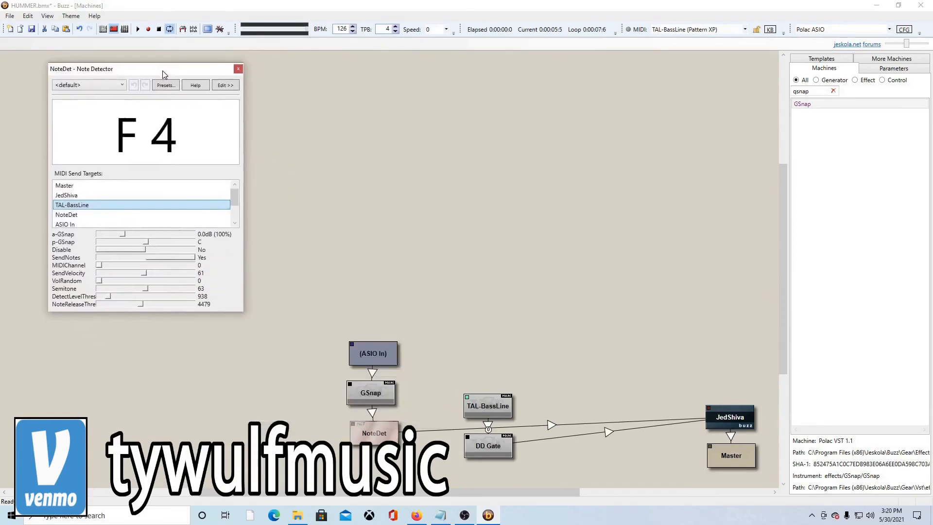